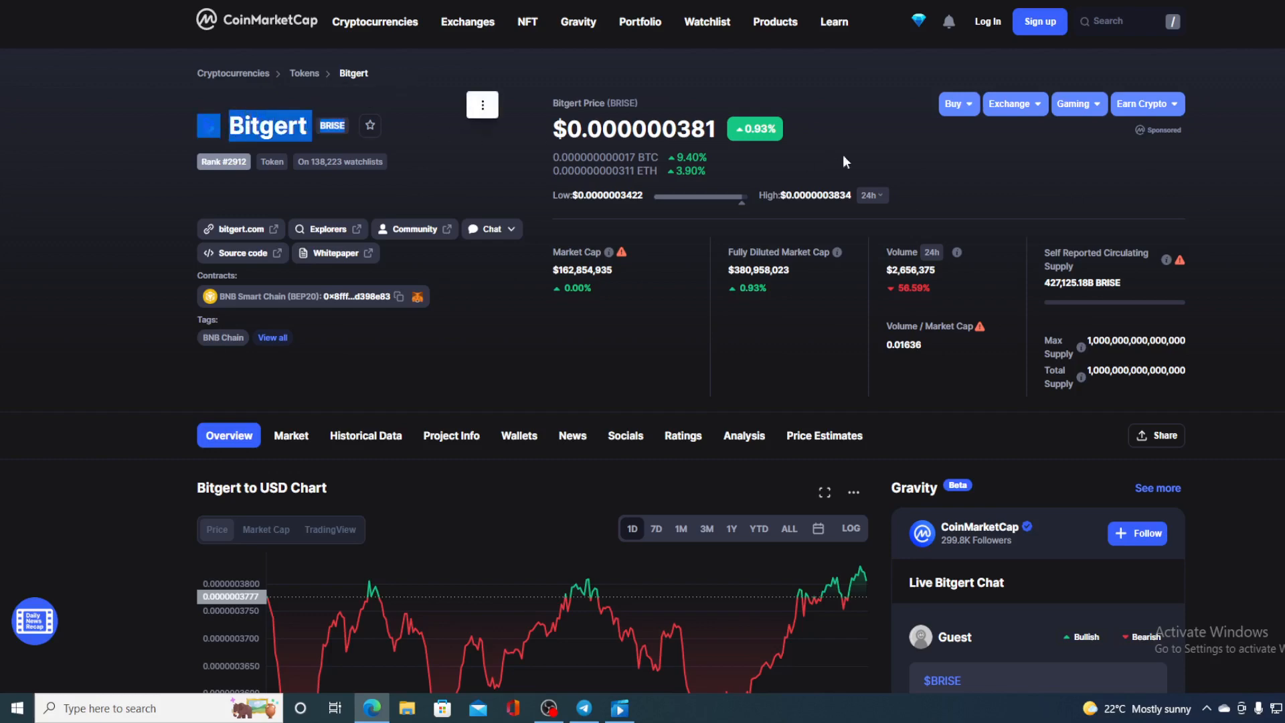
# - Scroll the Twitter feed down to the Bitgert Community 'Top-1 gainer on KuCoin' tweet
pyautogui.scroll(-3)
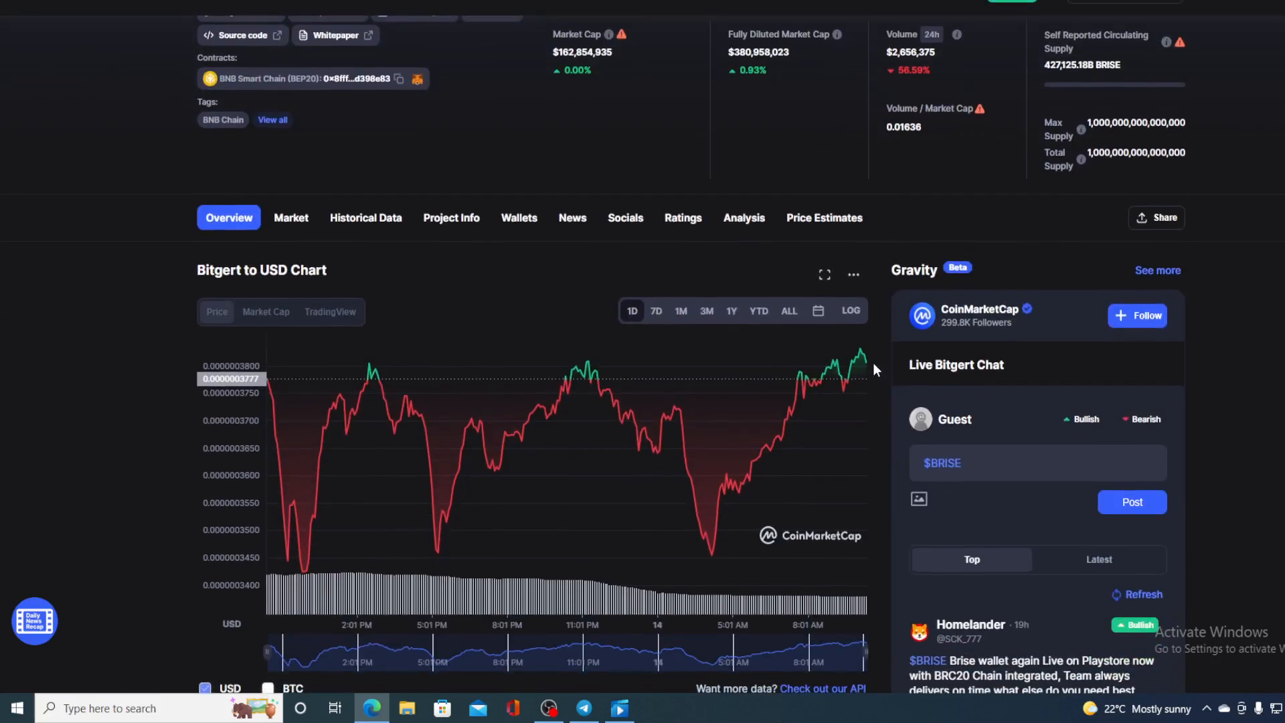
pyautogui.moveTo(865, 363)
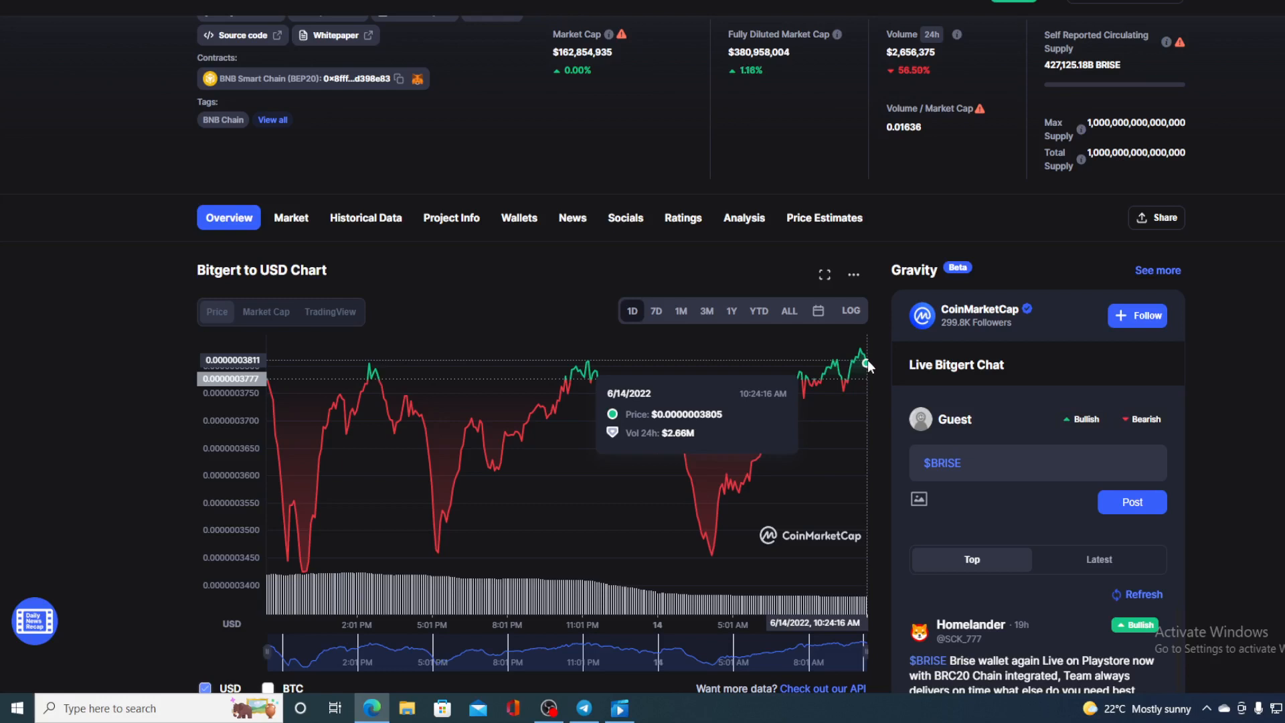
pyautogui.moveTo(892, 338)
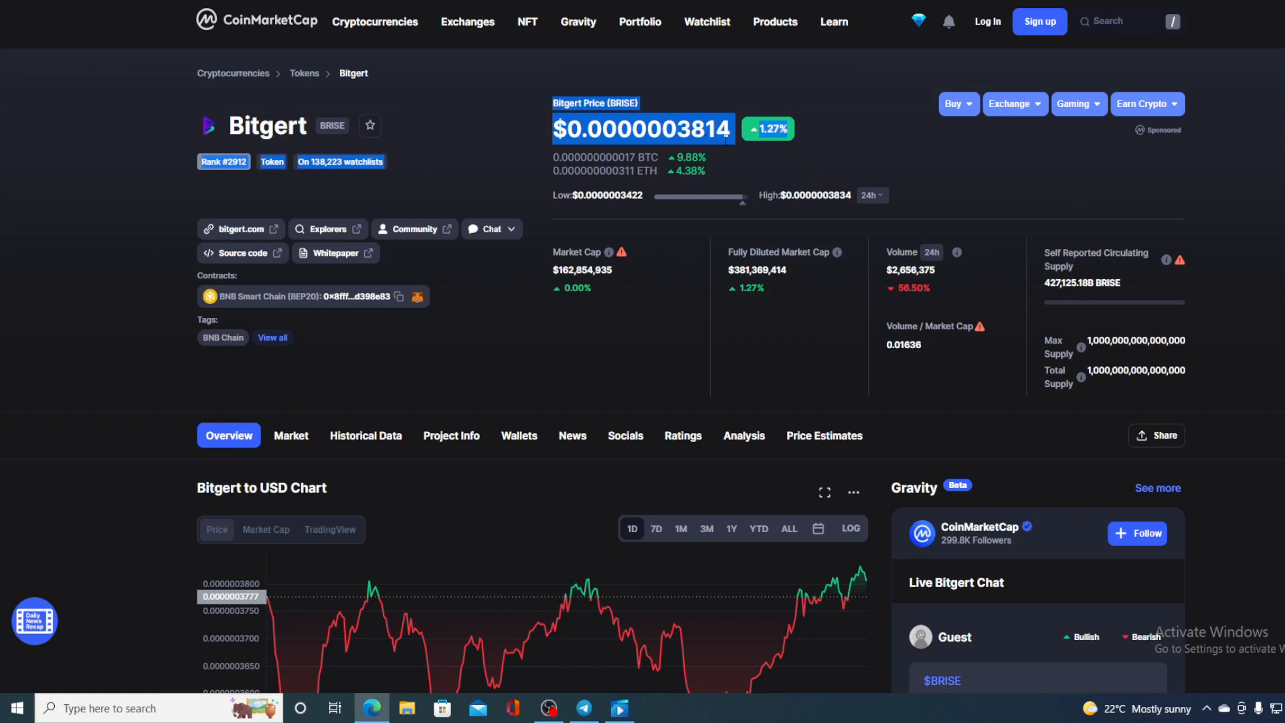
pyautogui.moveTo(814, 146)
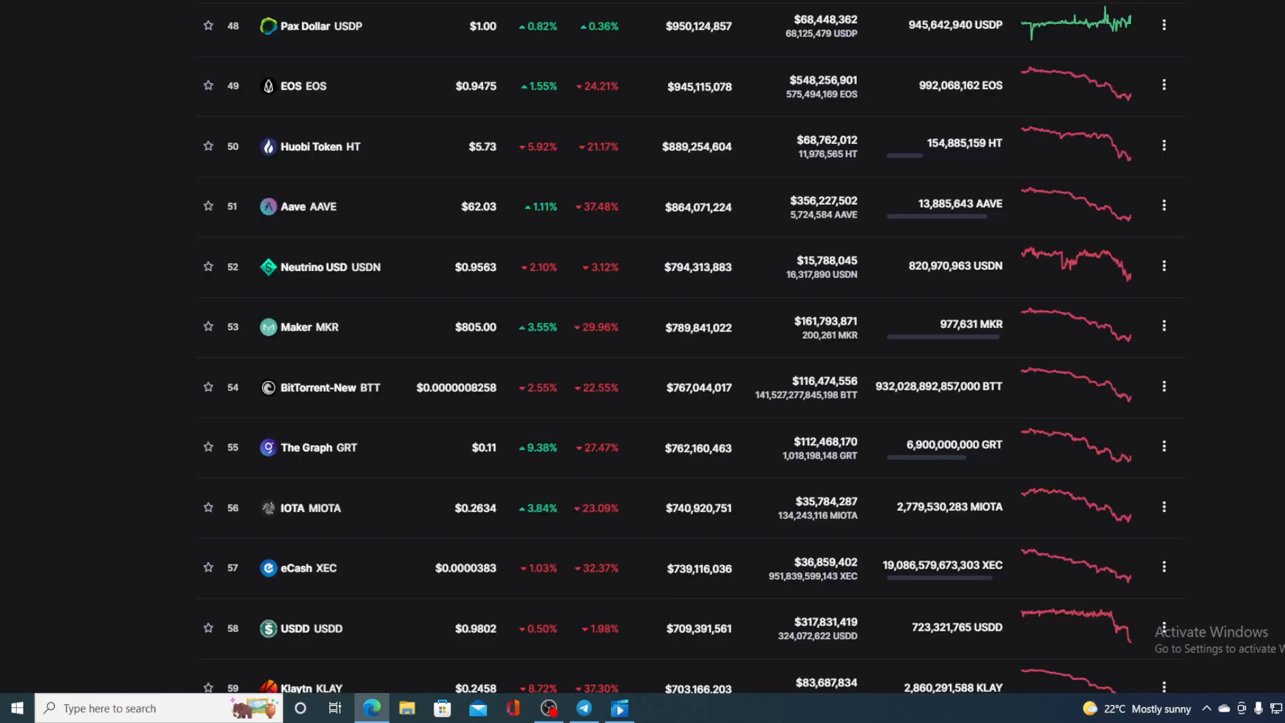
pyautogui.scroll(-3)
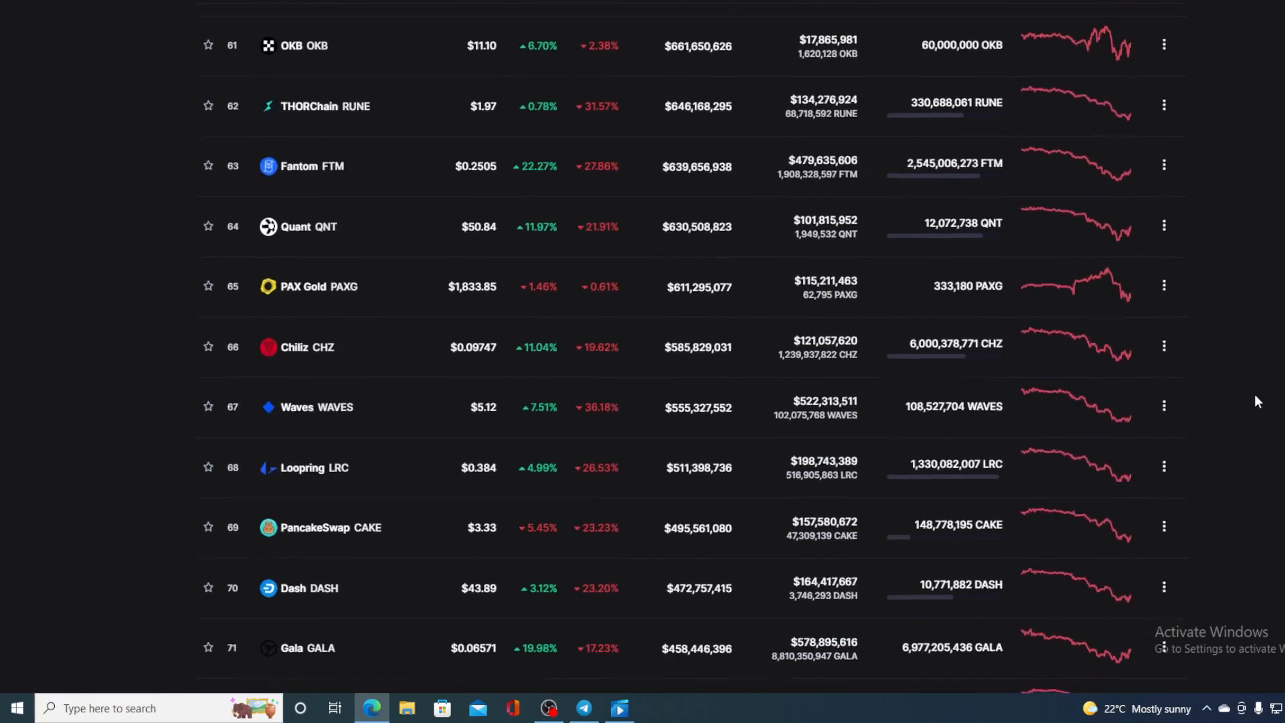
pyautogui.scroll(-3)
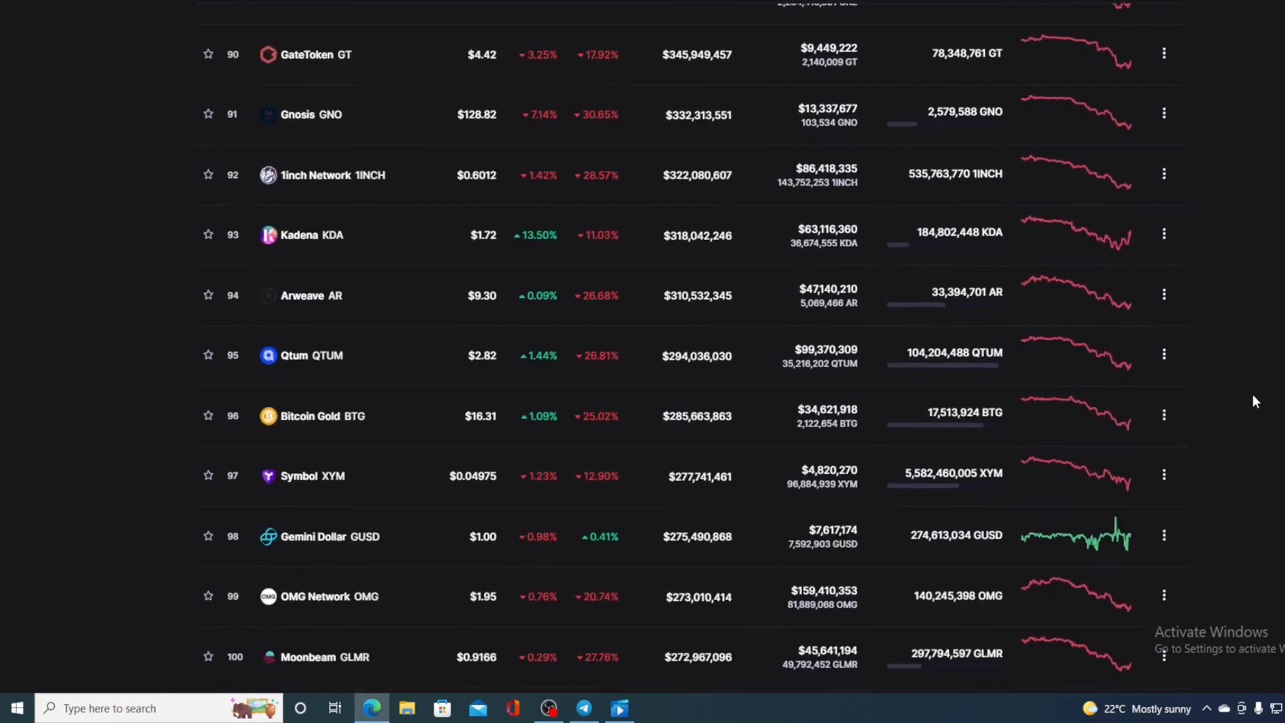
pyautogui.scroll(3)
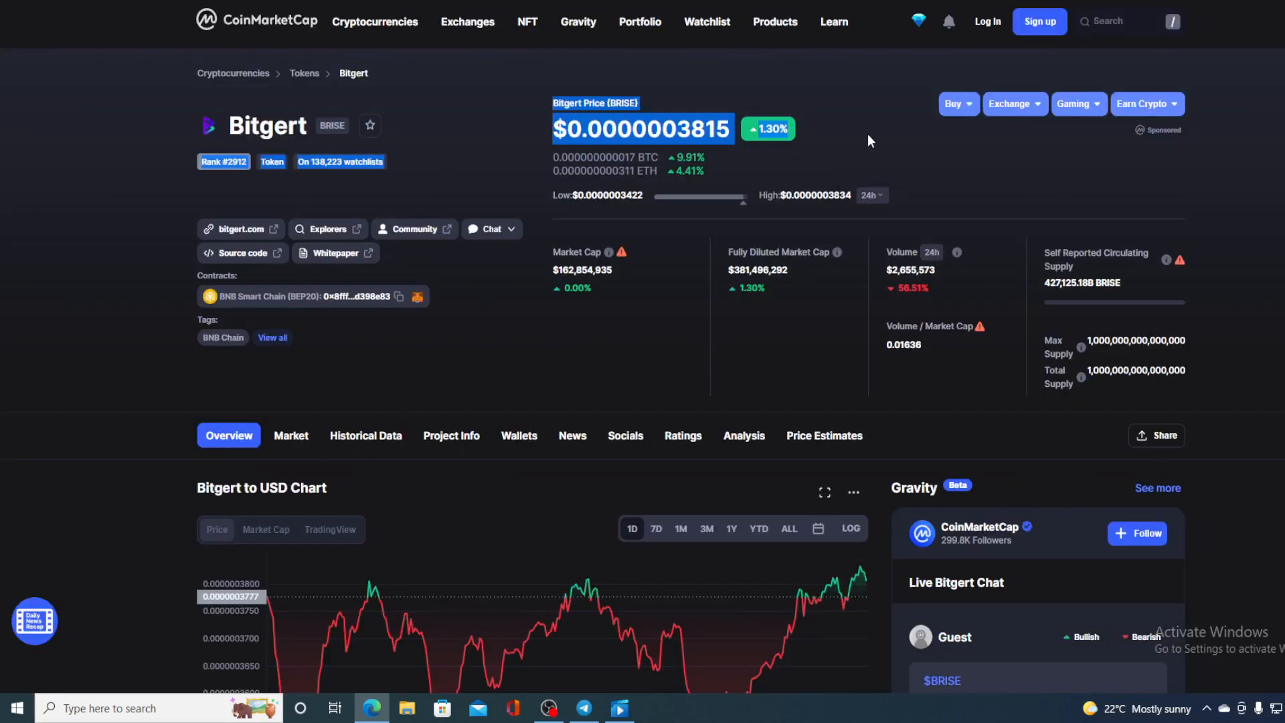
pyautogui.moveTo(879, 294)
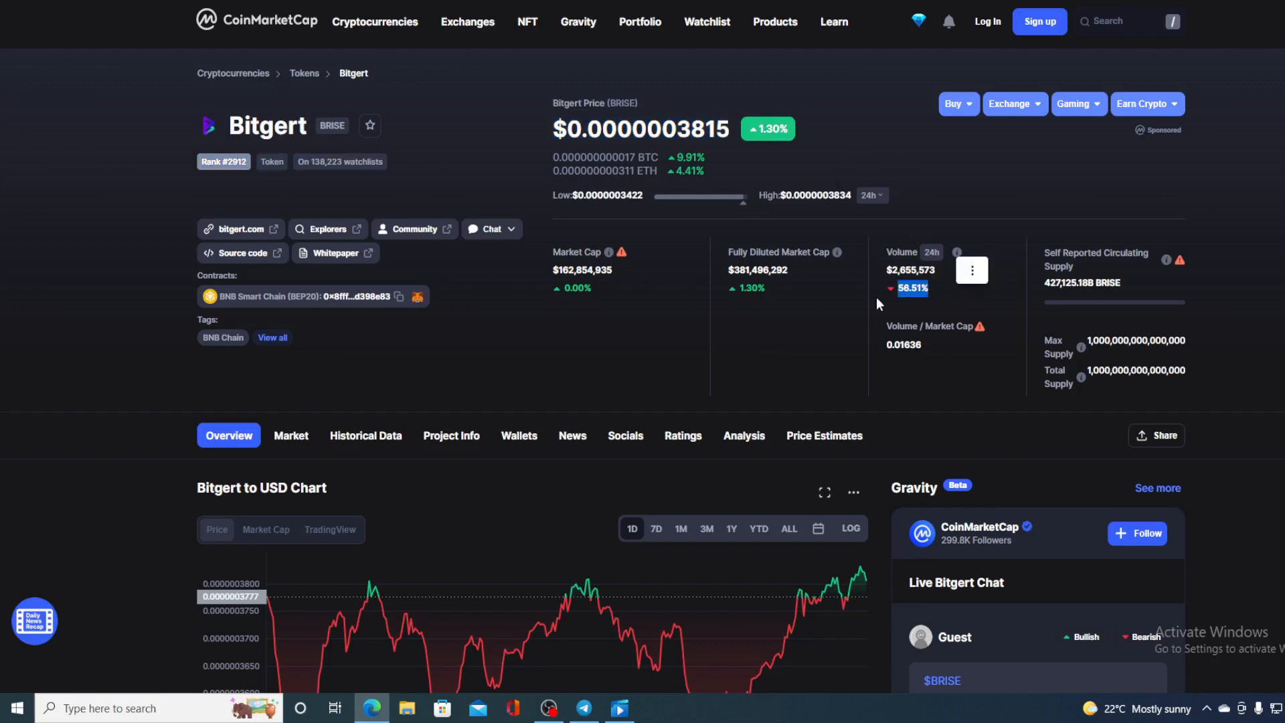
pyautogui.scroll(-3)
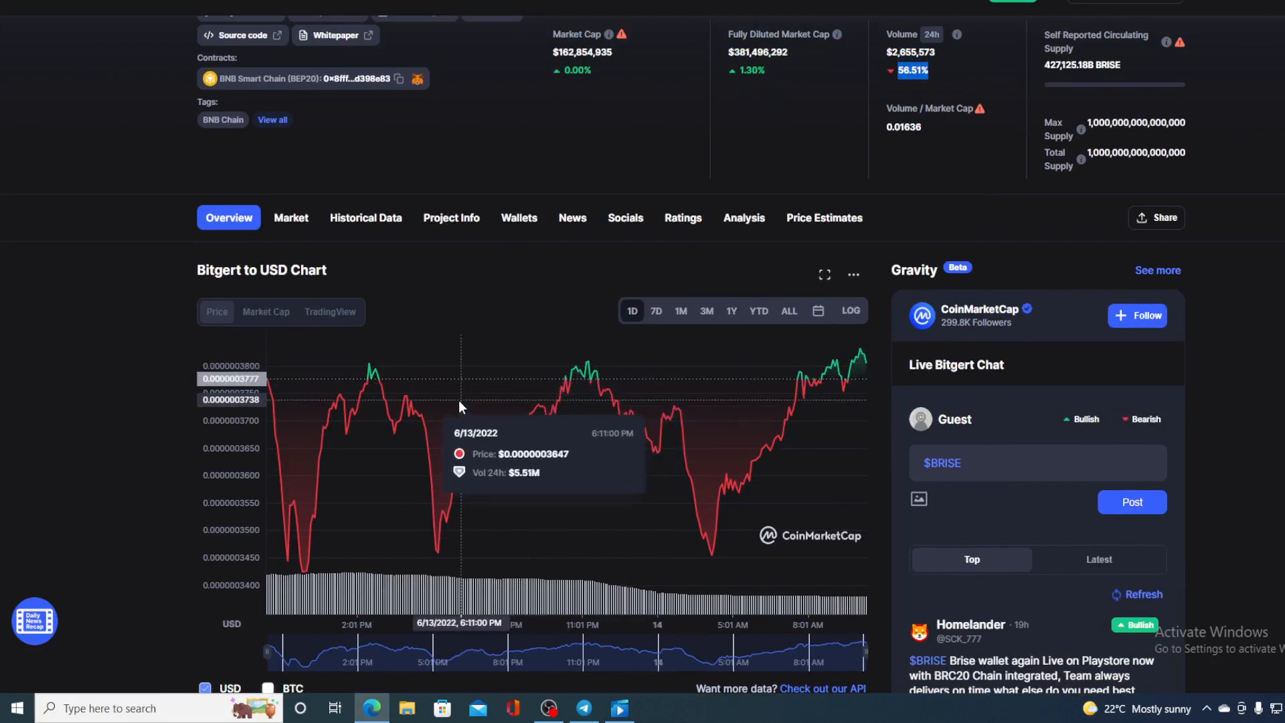
pyautogui.moveTo(785, 415)
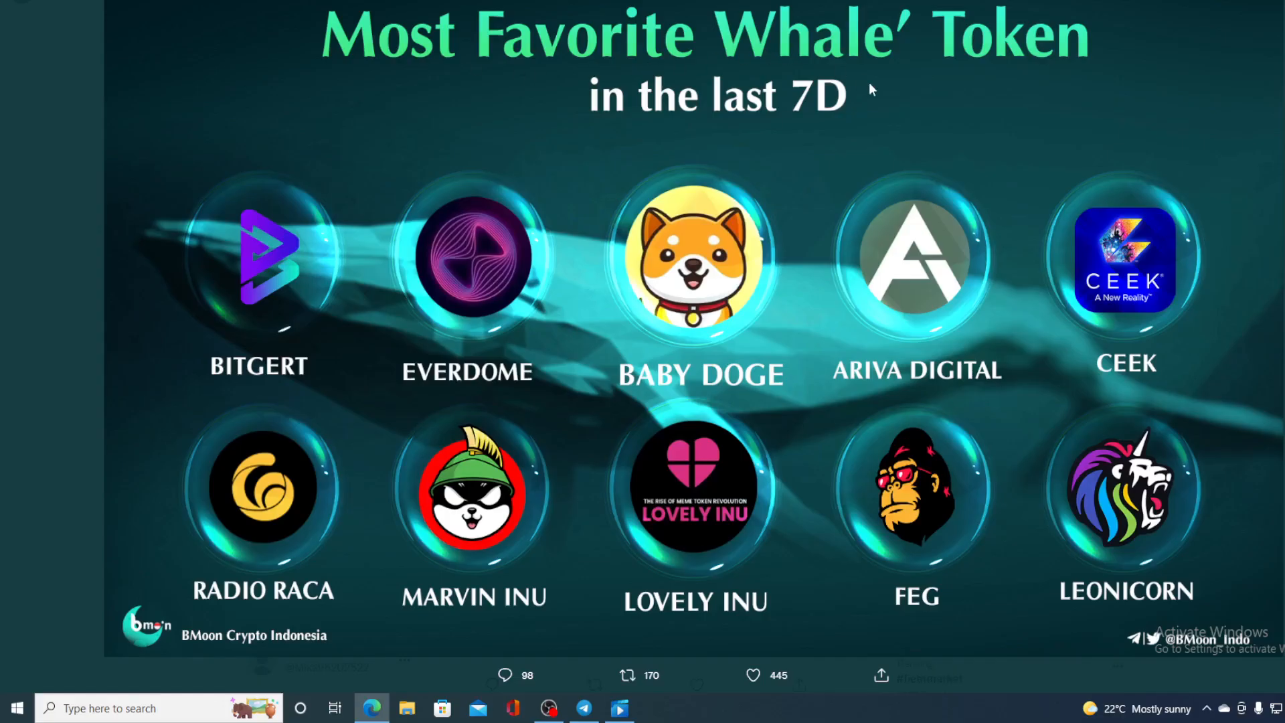
pyautogui.moveTo(834, 163)
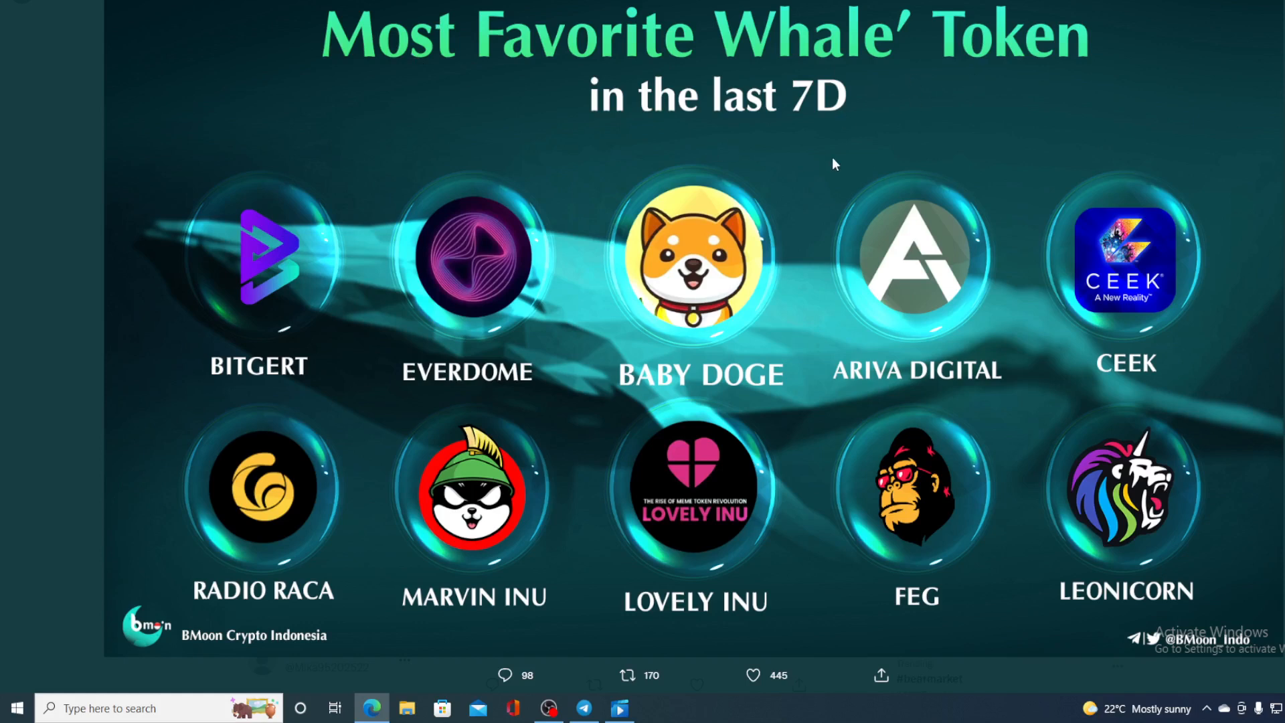
pyautogui.moveTo(261, 312)
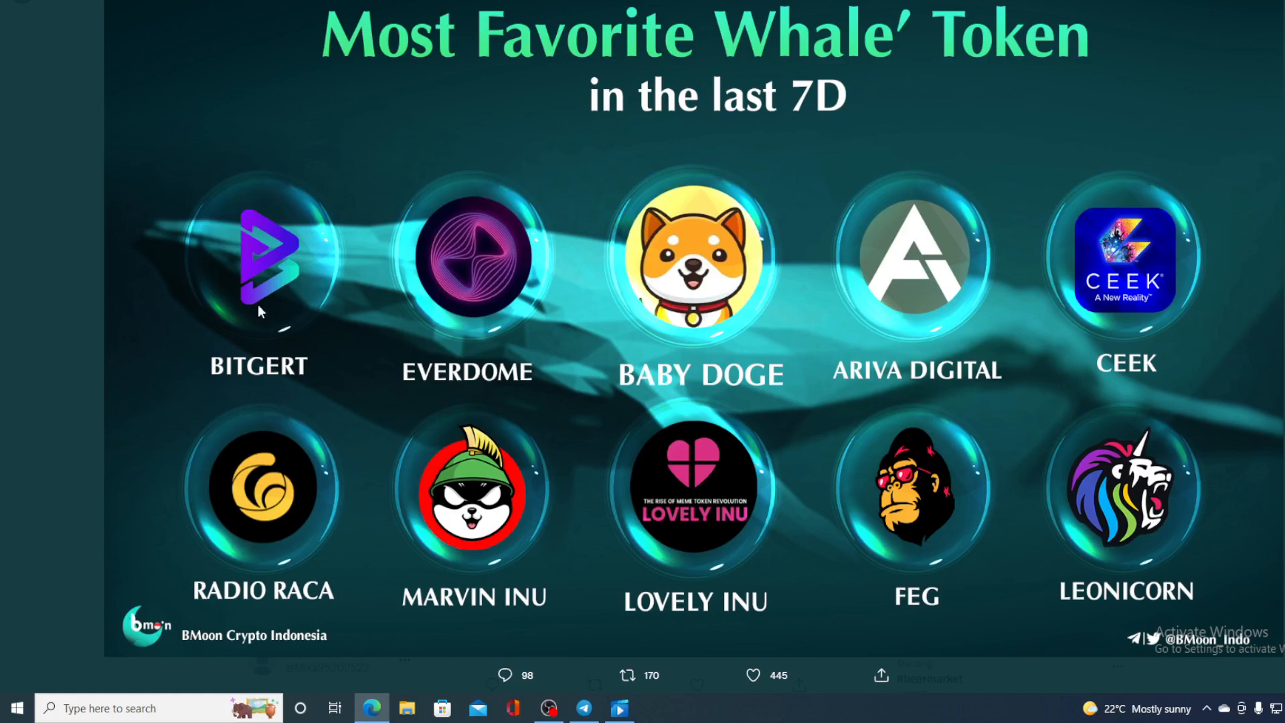
pyautogui.moveTo(280, 322)
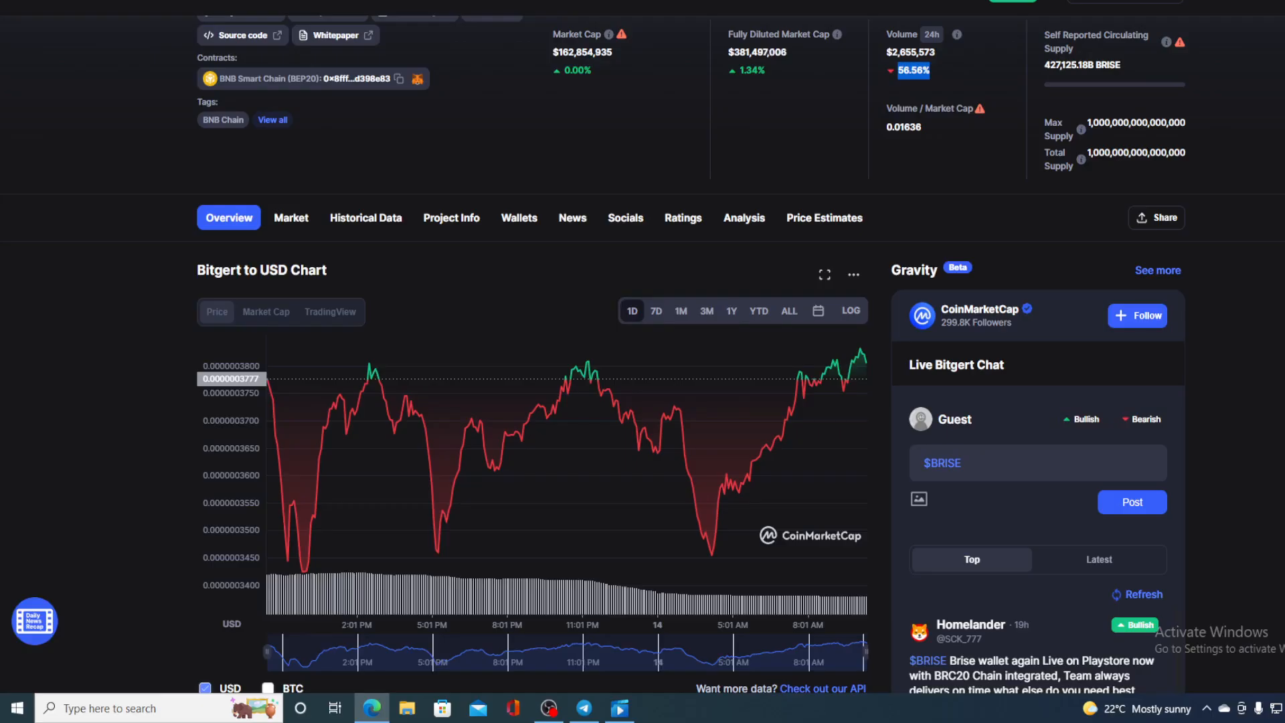
pyautogui.moveTo(845, 389)
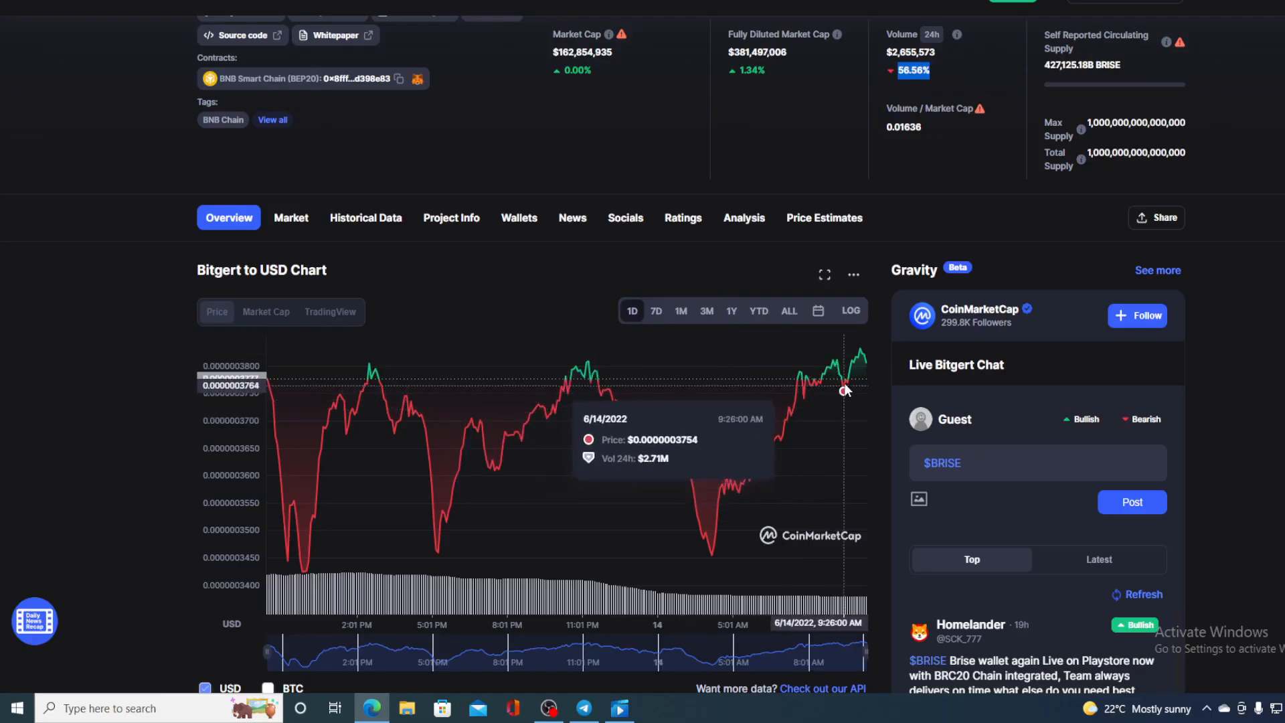
pyautogui.moveTo(866, 366)
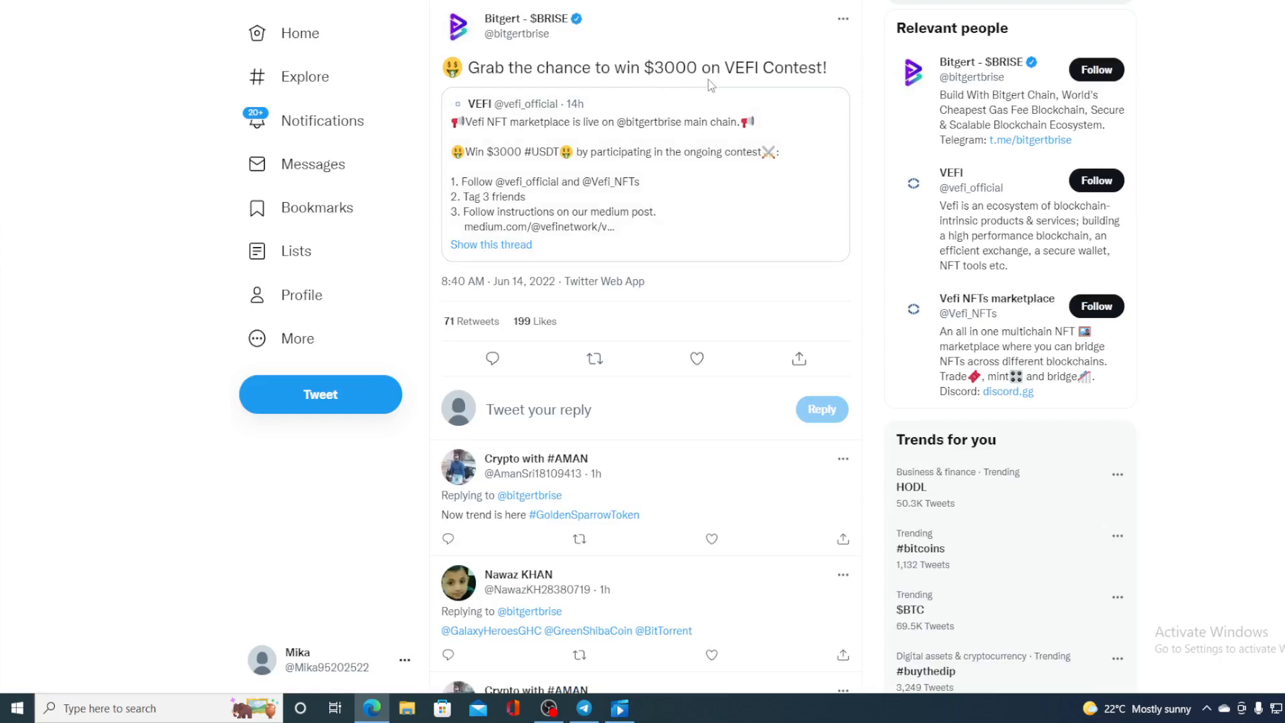
pyautogui.moveTo(823, 88)
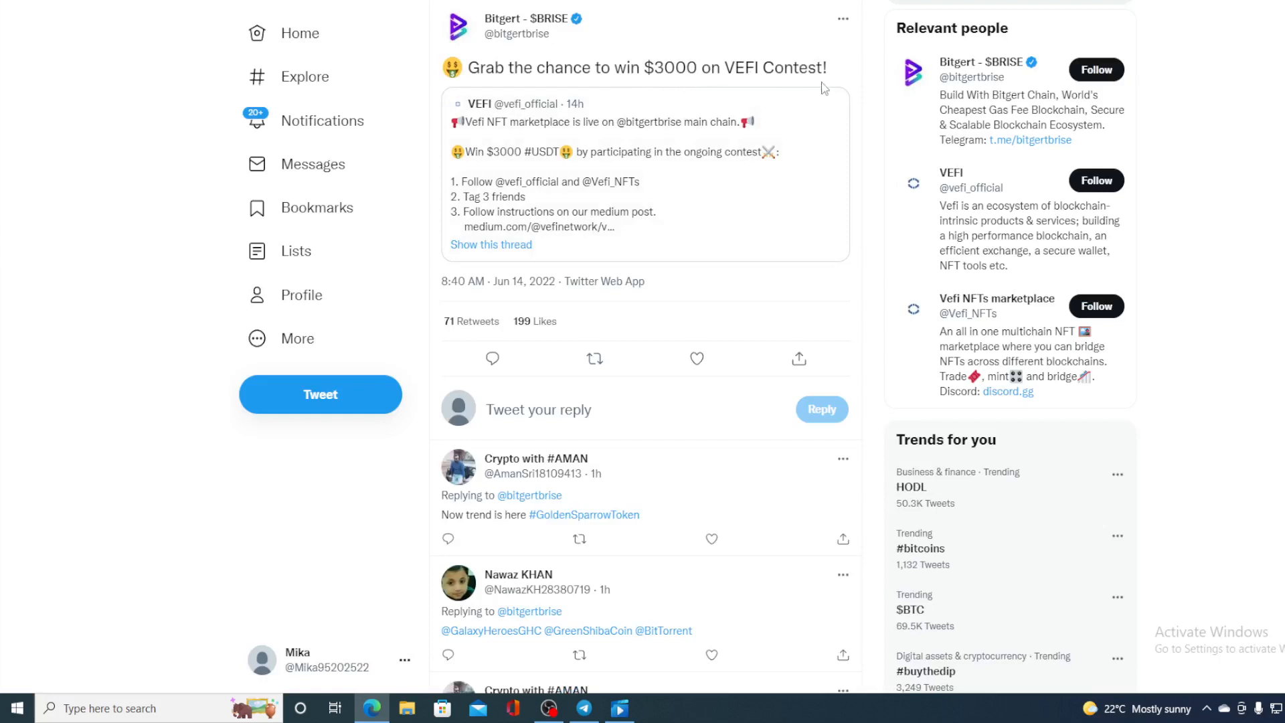
pyautogui.moveTo(806, 138)
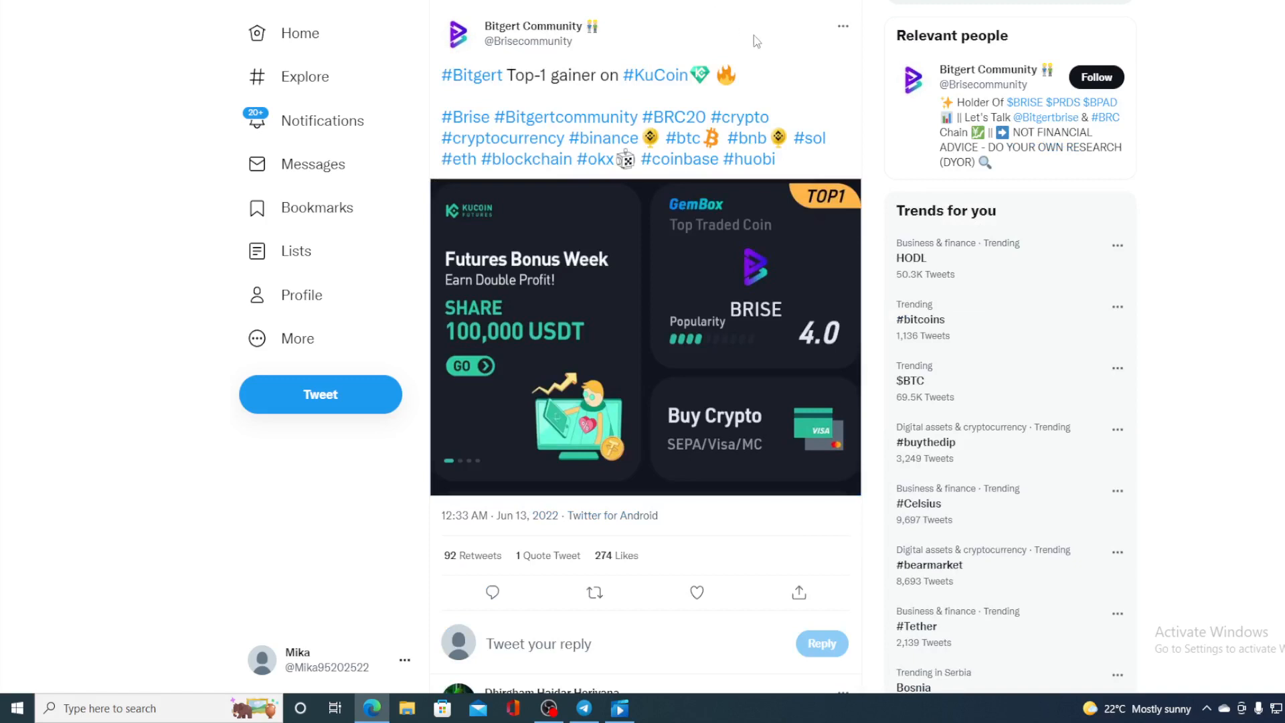
pyautogui.click(594, 592)
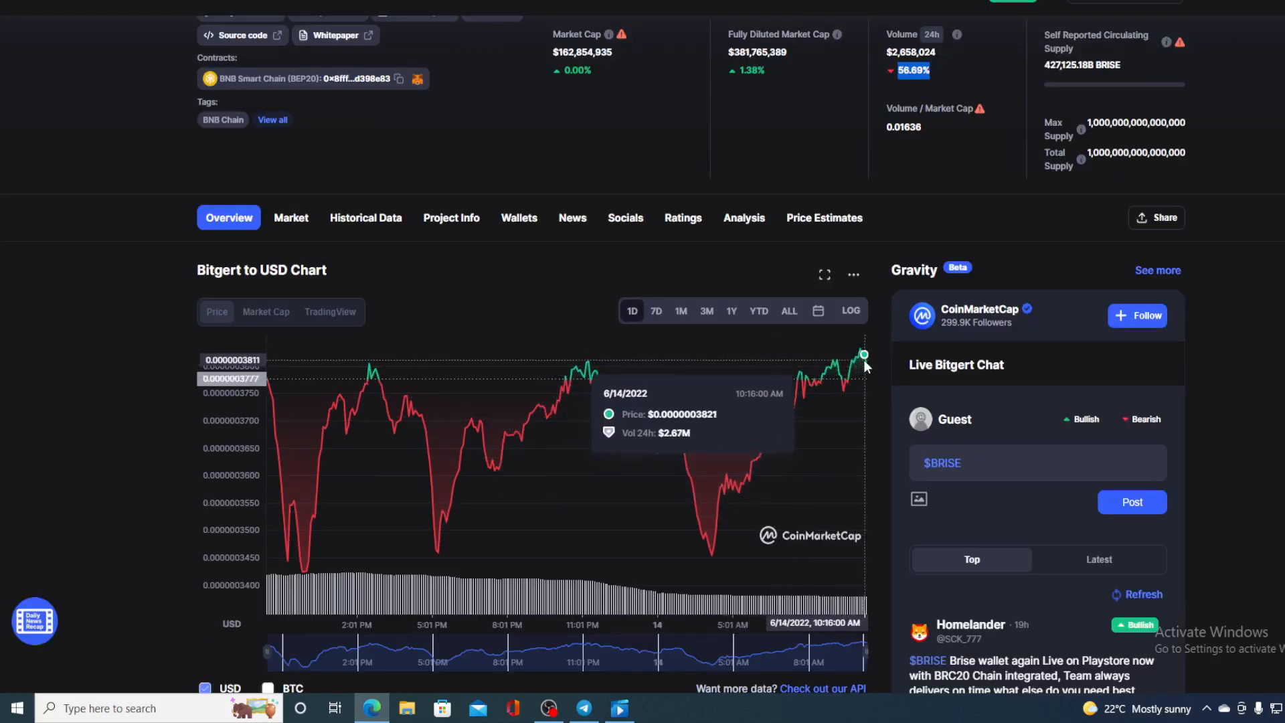
pyautogui.moveTo(864, 367)
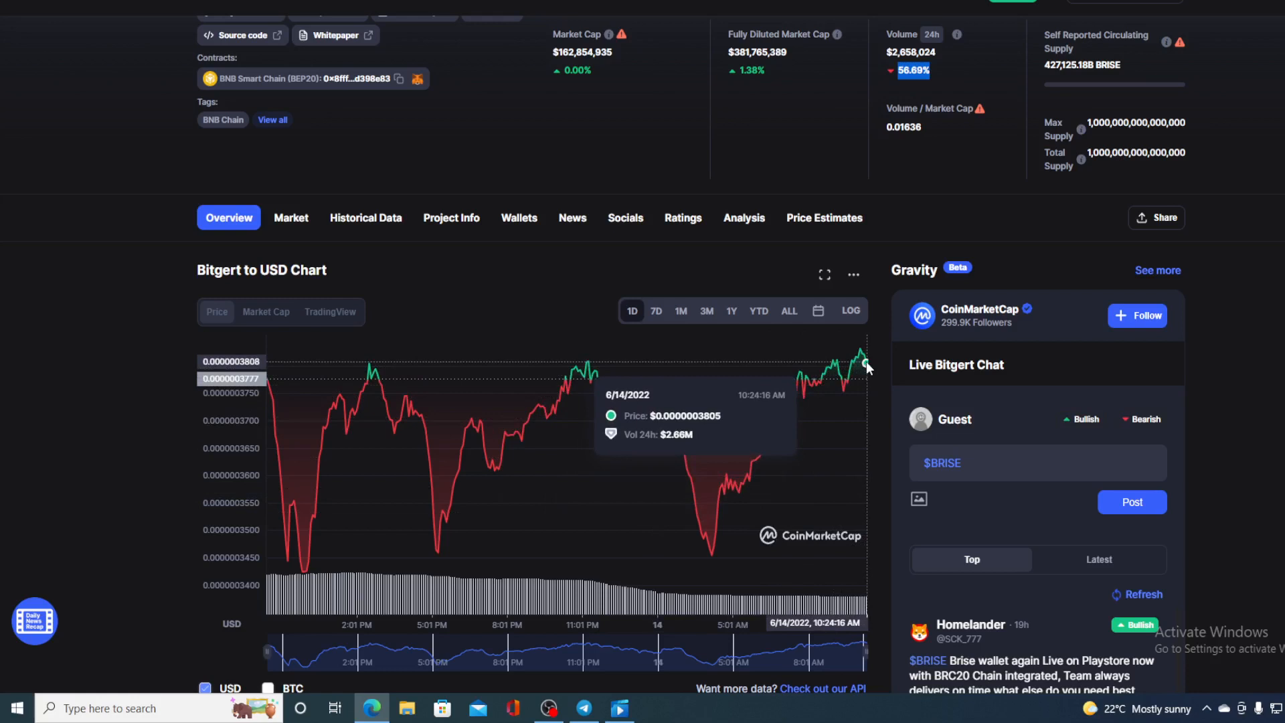